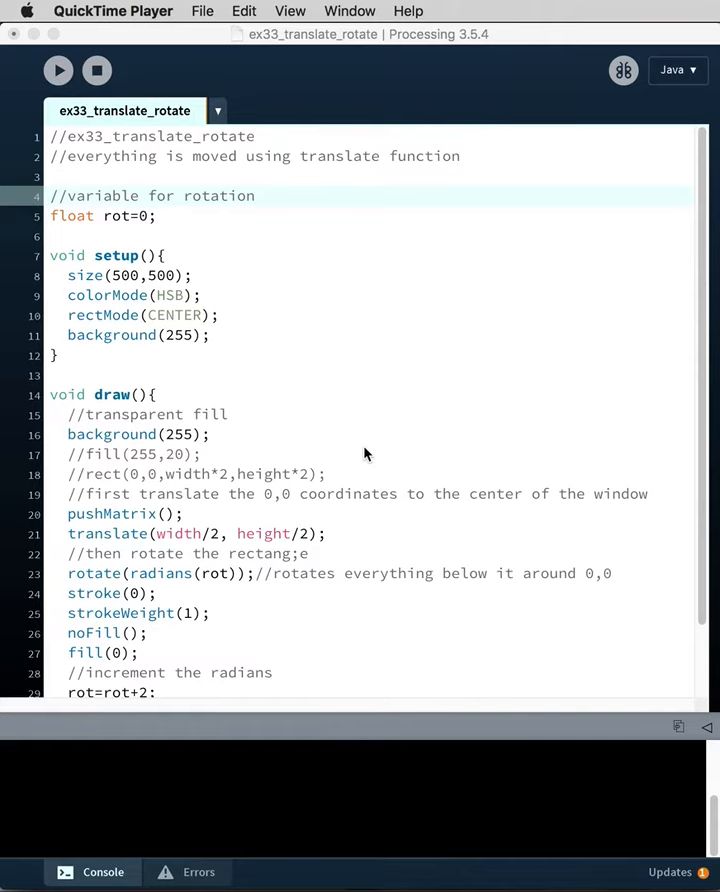
# Walk through the rotate, stroke(0) and rect(0,0,300,300) lines of the sketch code.
pyautogui.scroll(-3)
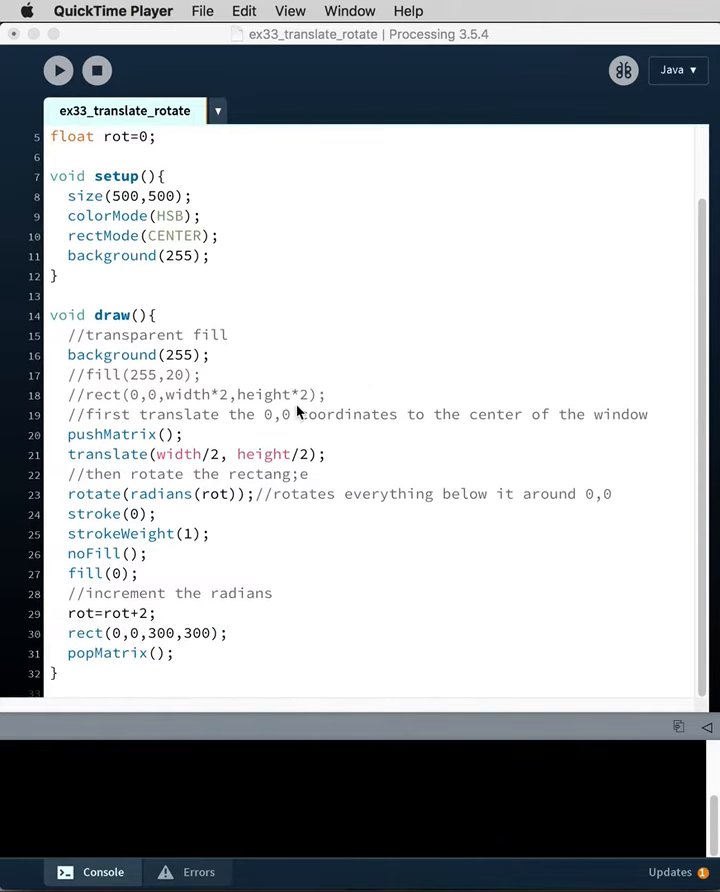
pyautogui.moveTo(160, 168)
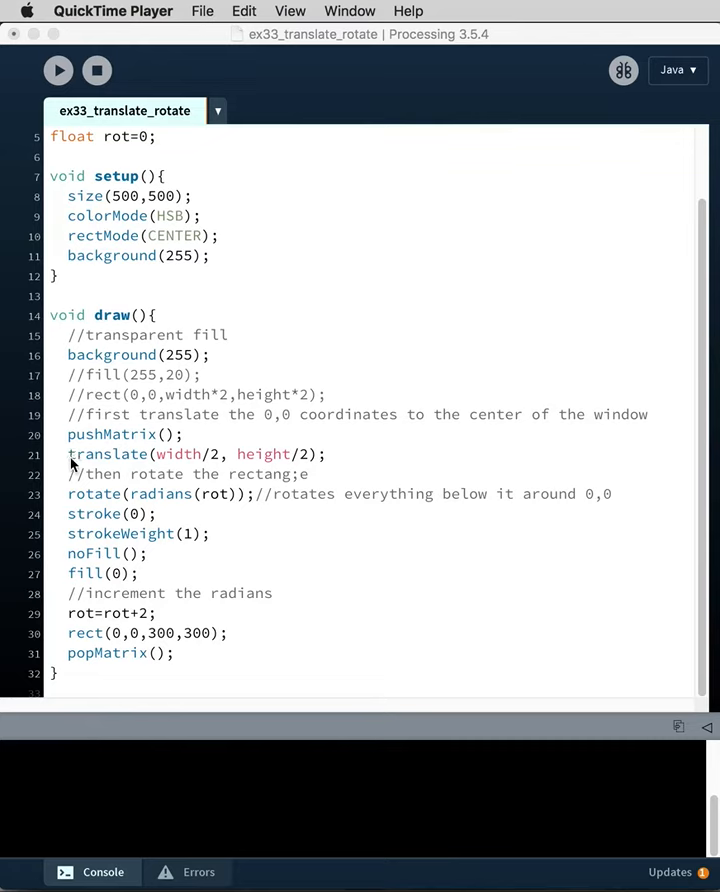
pyautogui.moveTo(296, 458)
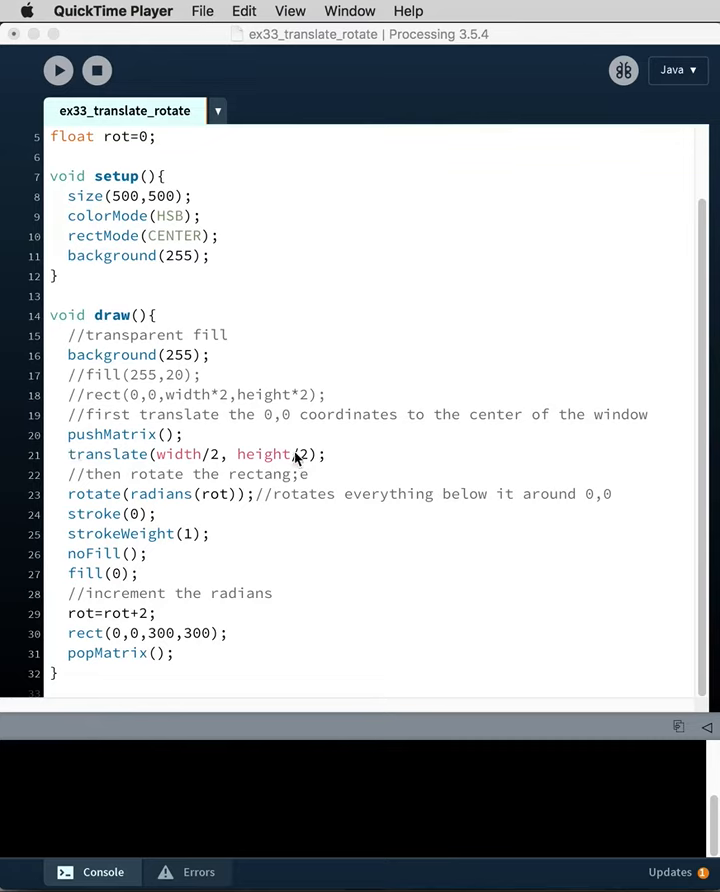
pyautogui.moveTo(304, 464)
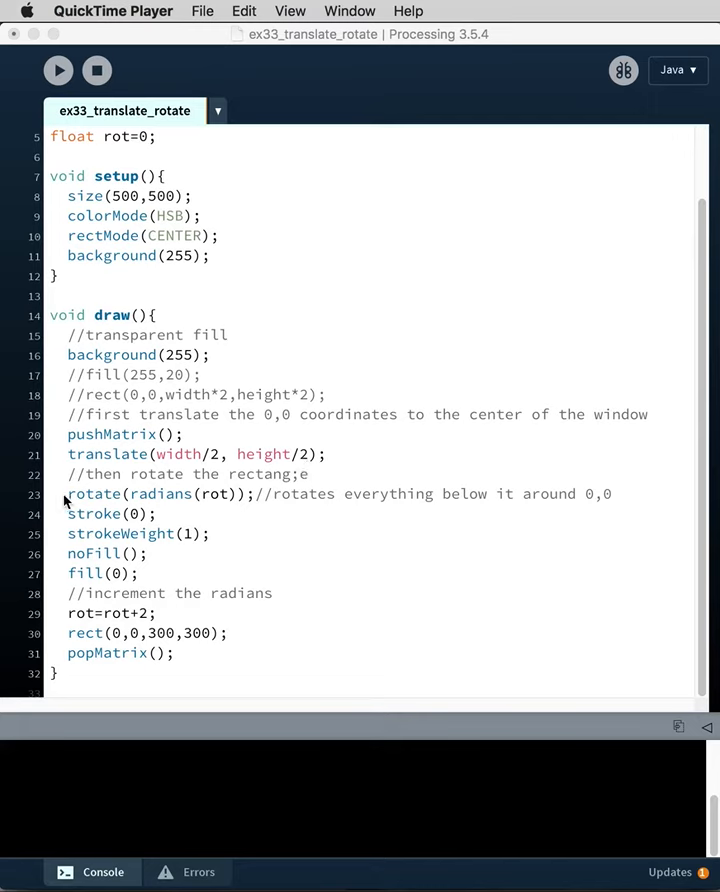
pyautogui.click(130, 496)
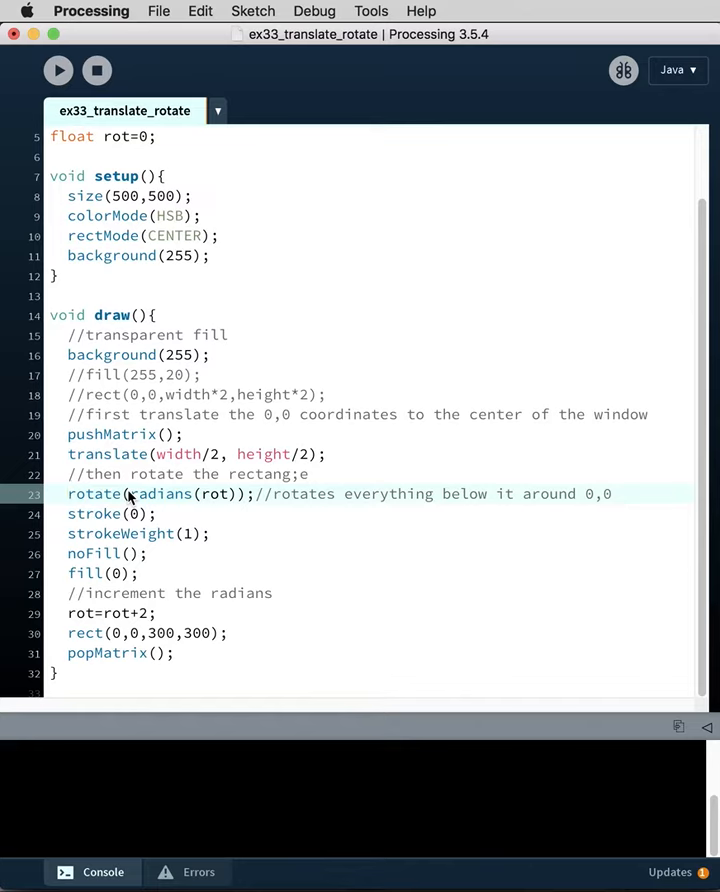
pyautogui.moveTo(238, 524)
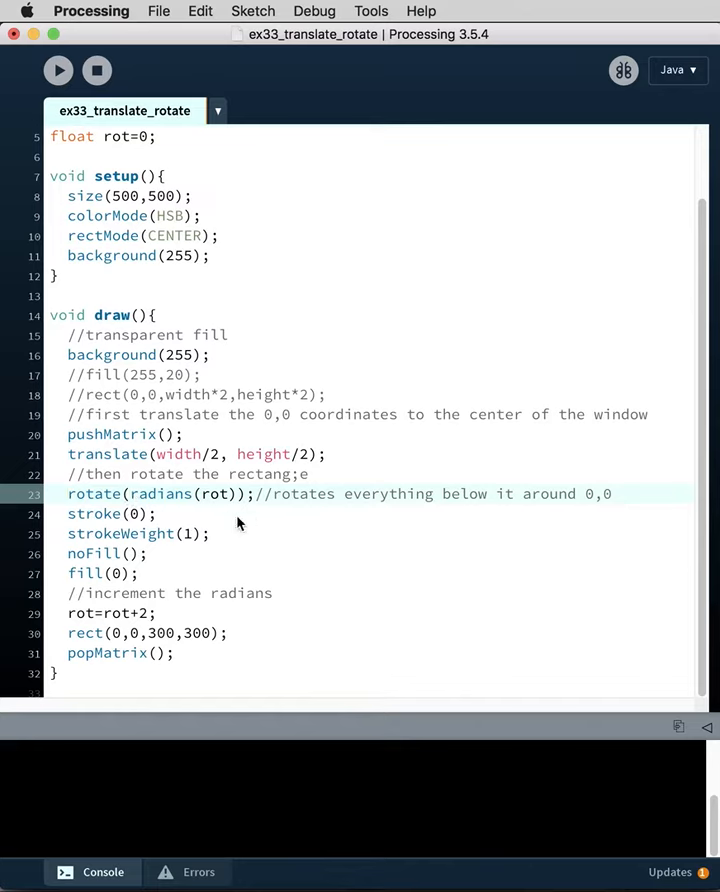
pyautogui.moveTo(220, 504)
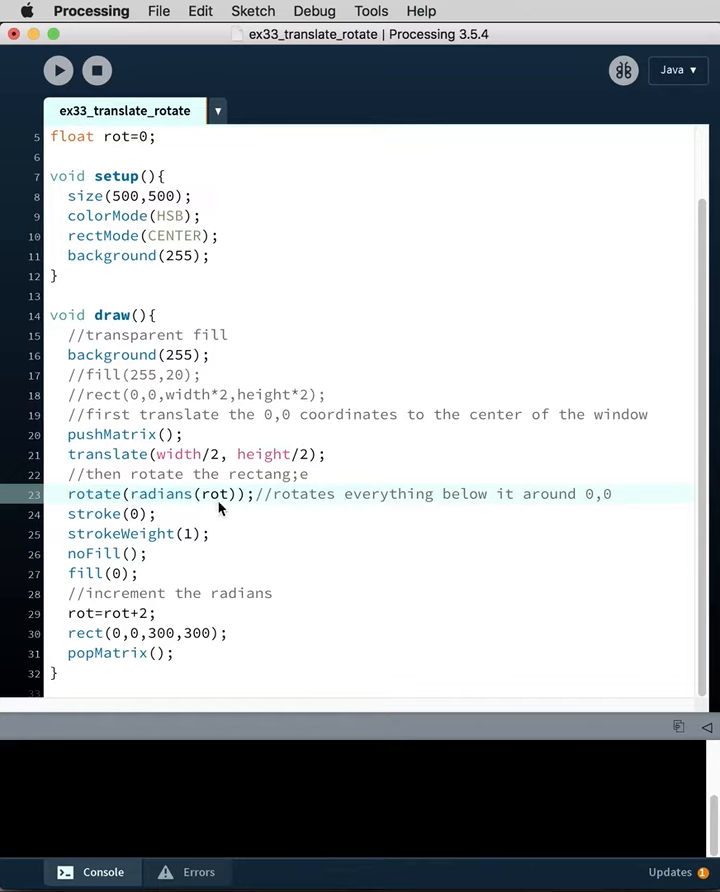
pyautogui.doubleClick(210, 494)
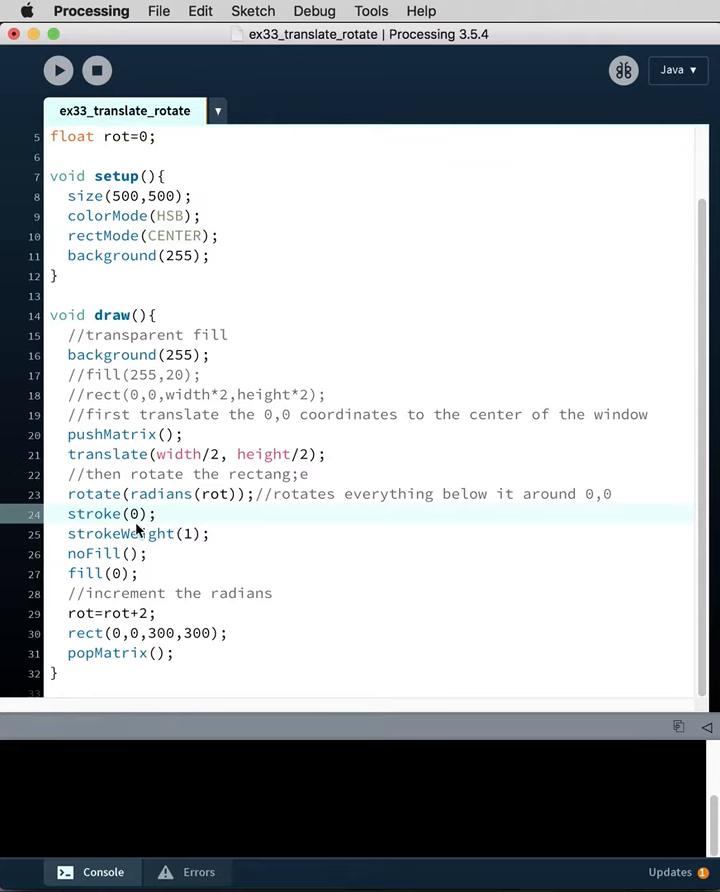
pyautogui.moveTo(158, 552)
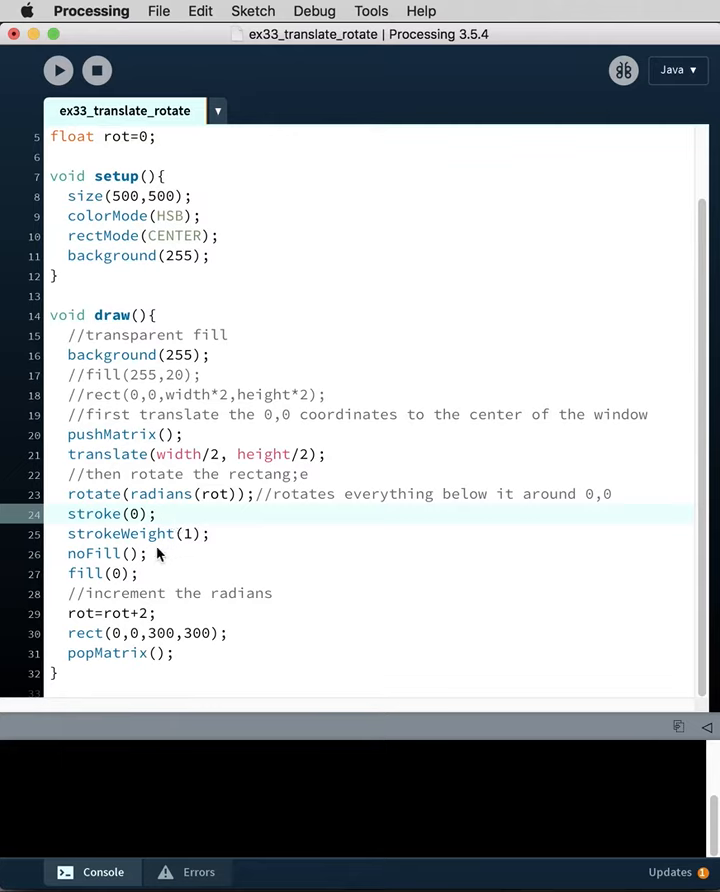
pyautogui.moveTo(152, 616)
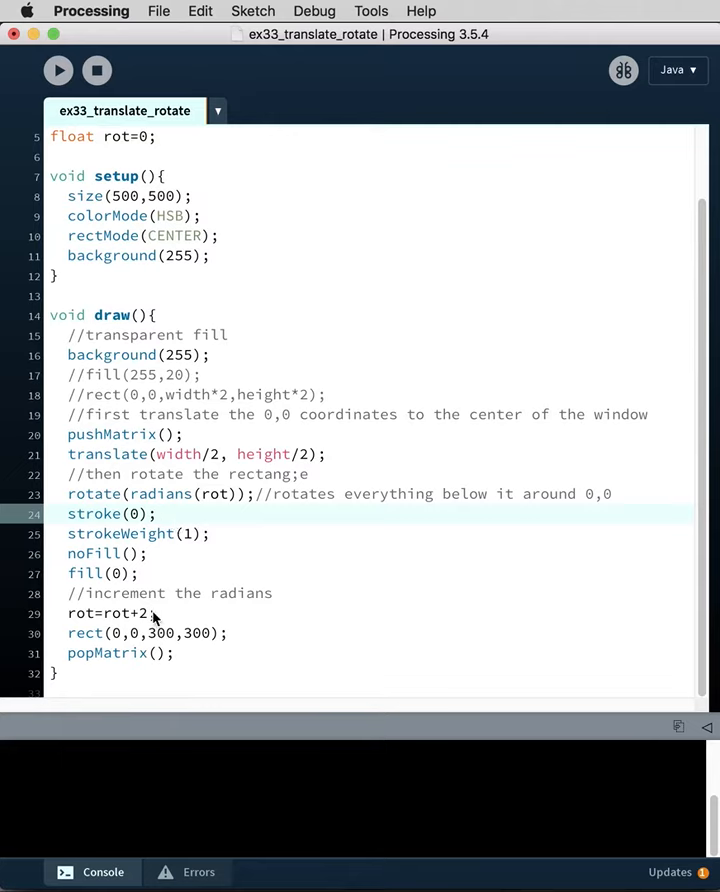
pyautogui.moveTo(258, 628)
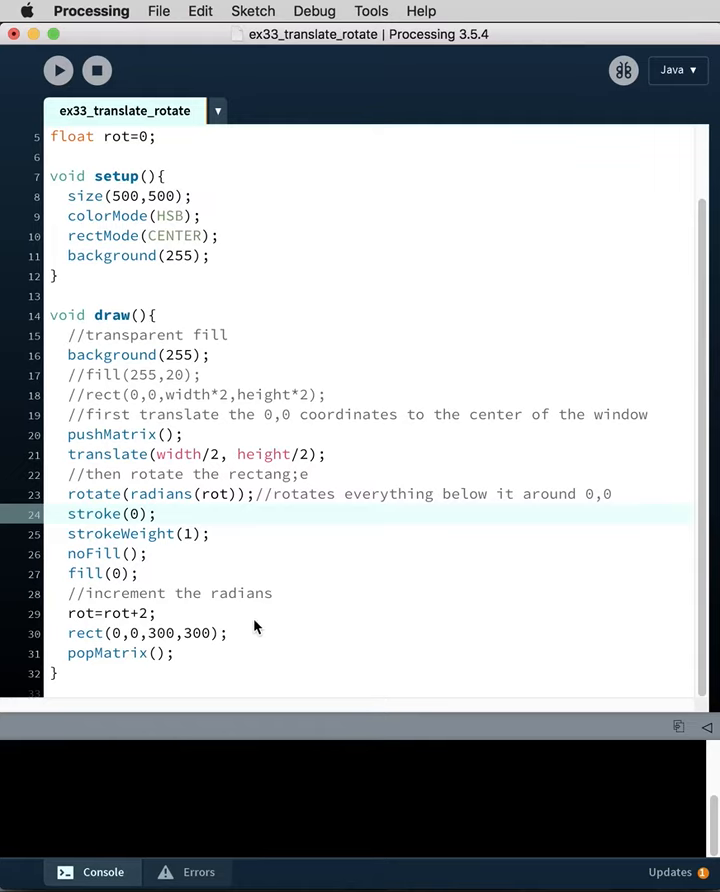
pyautogui.click(118, 616)
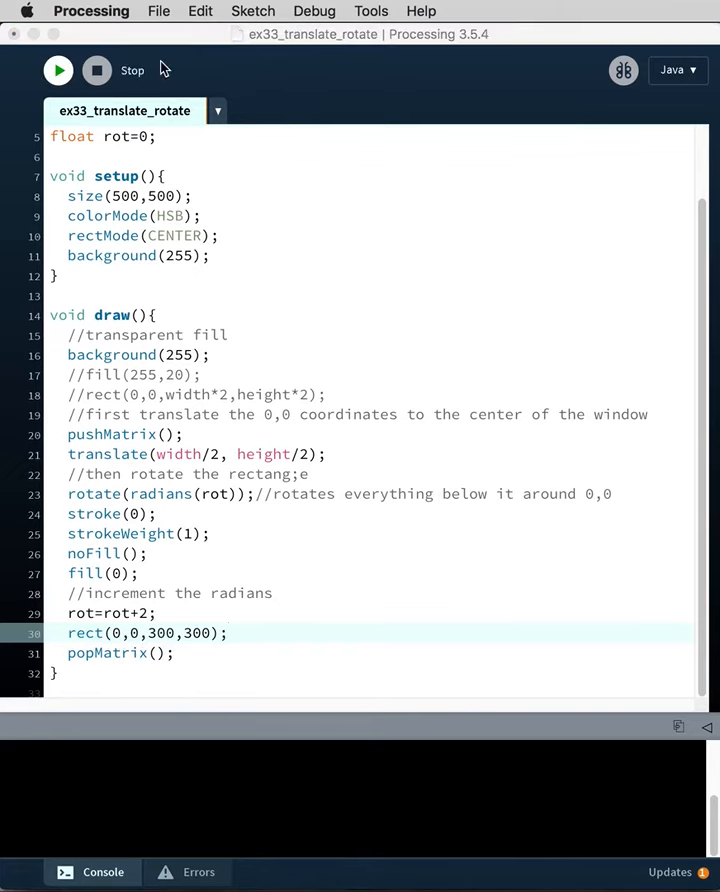
# Run the ex33_translate_rotate sketch to show the black square rotating about the canvas centre.
pyautogui.click(56, 70)
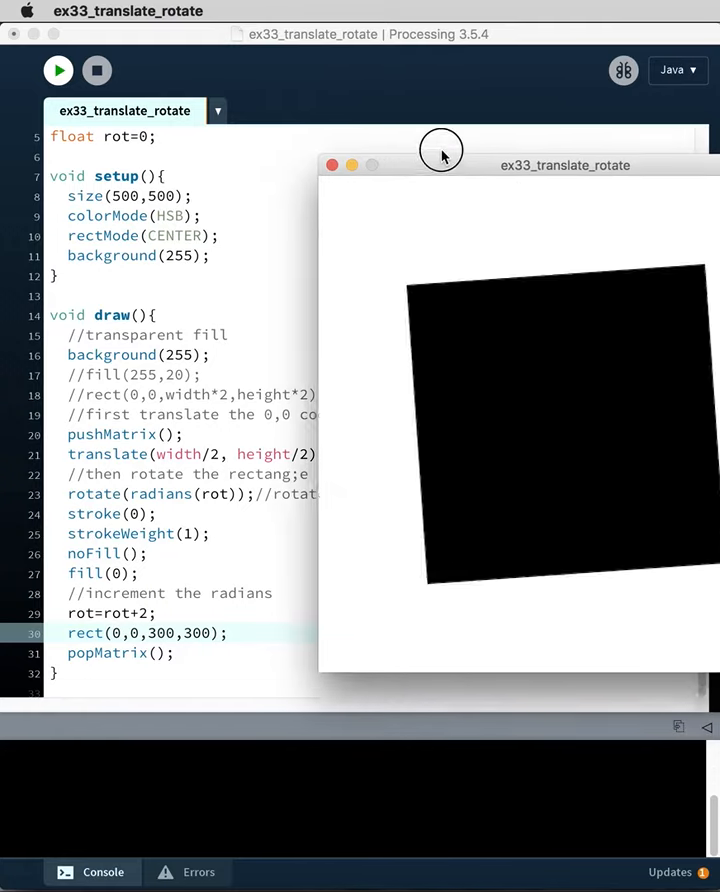